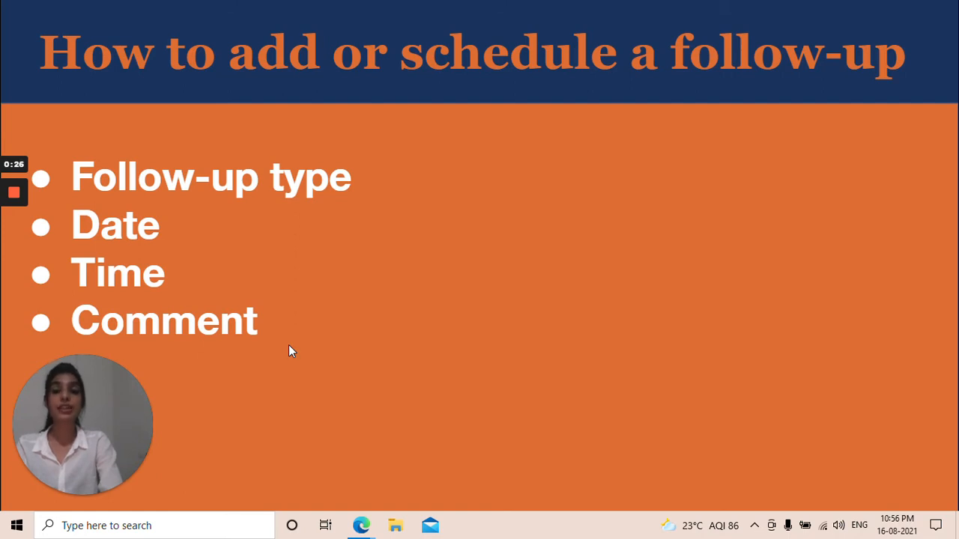
mouse_move(267, 242)
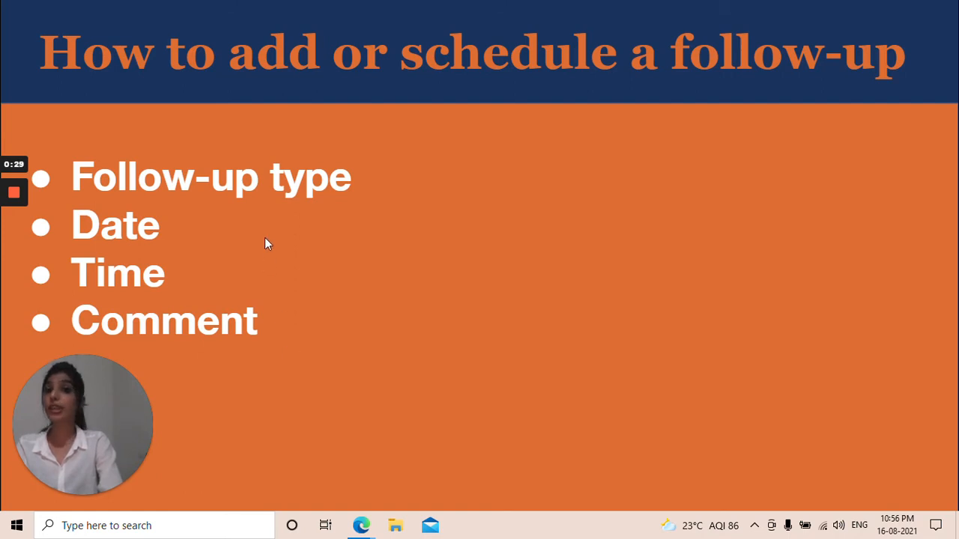
mouse_move(217, 223)
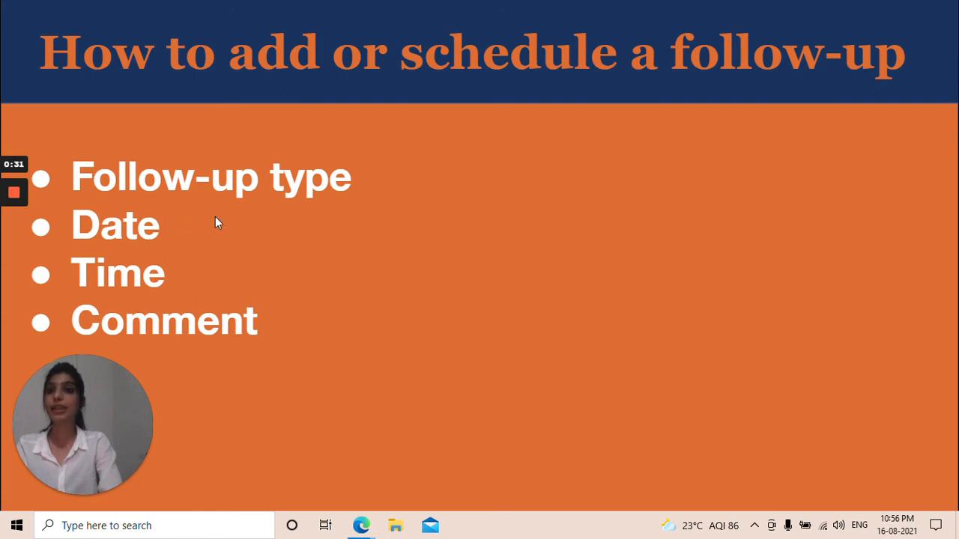
mouse_move(128, 276)
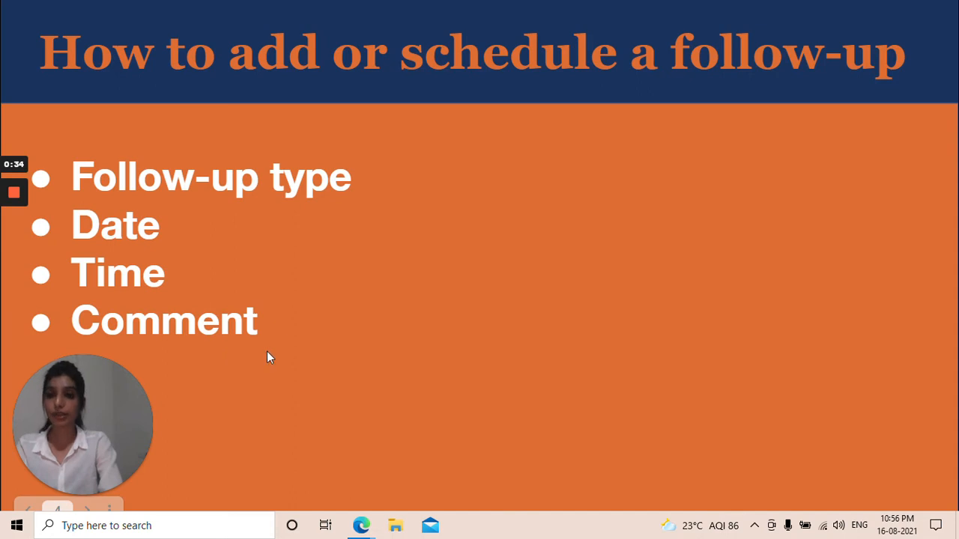
mouse_move(291, 357)
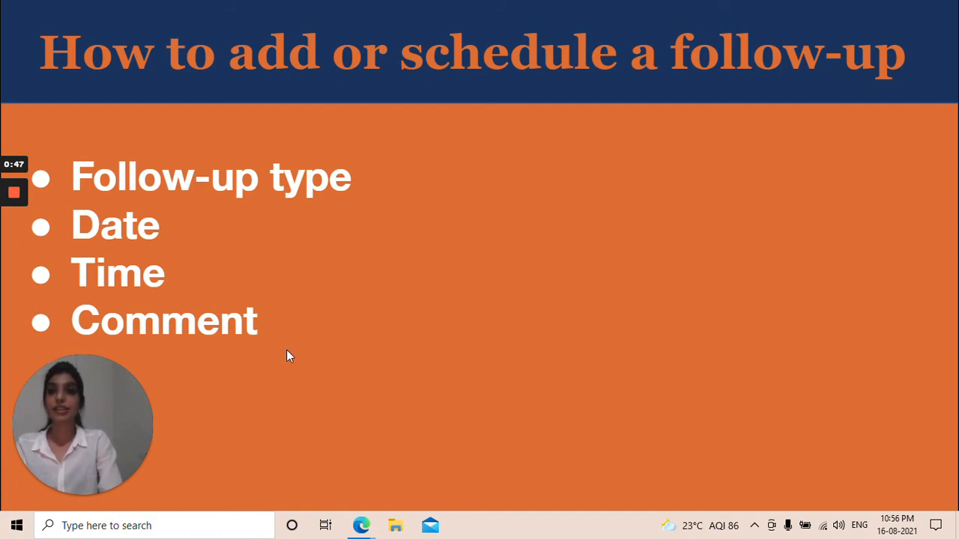
mouse_move(297, 310)
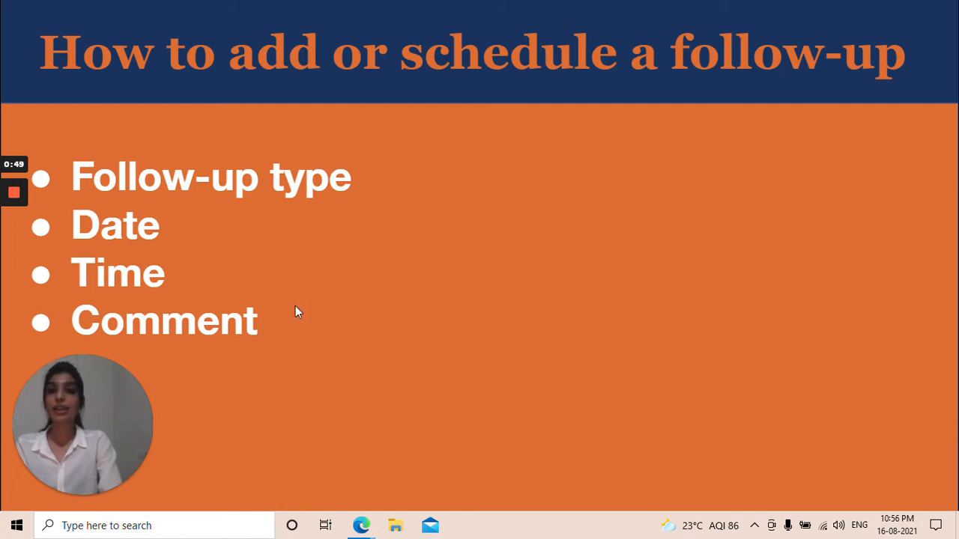
mouse_move(306, 295)
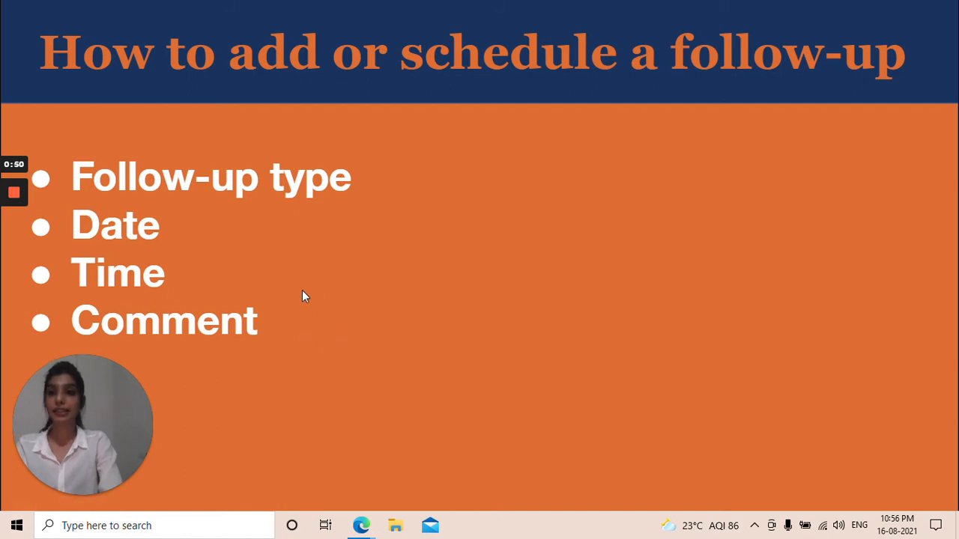
mouse_move(188, 285)
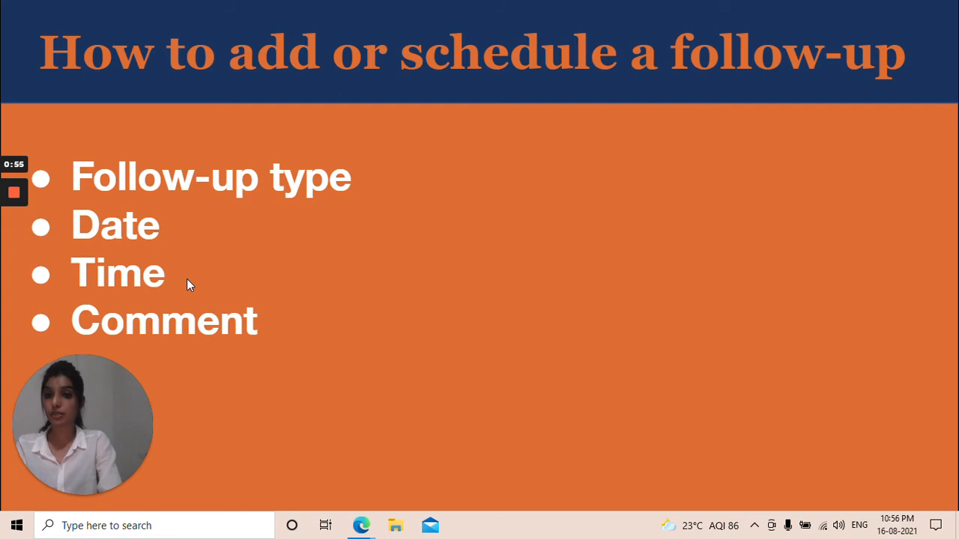
mouse_move(196, 313)
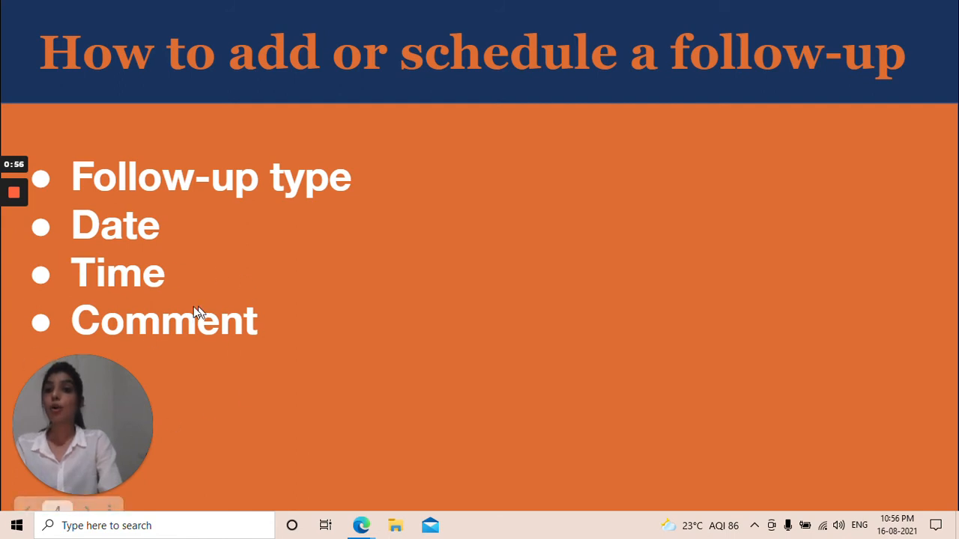
mouse_move(207, 348)
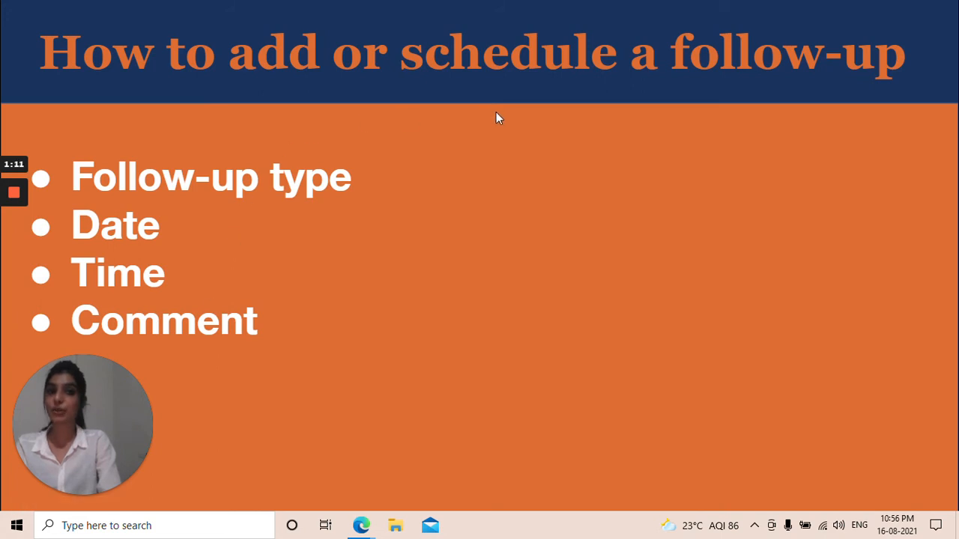
mouse_move(465, 216)
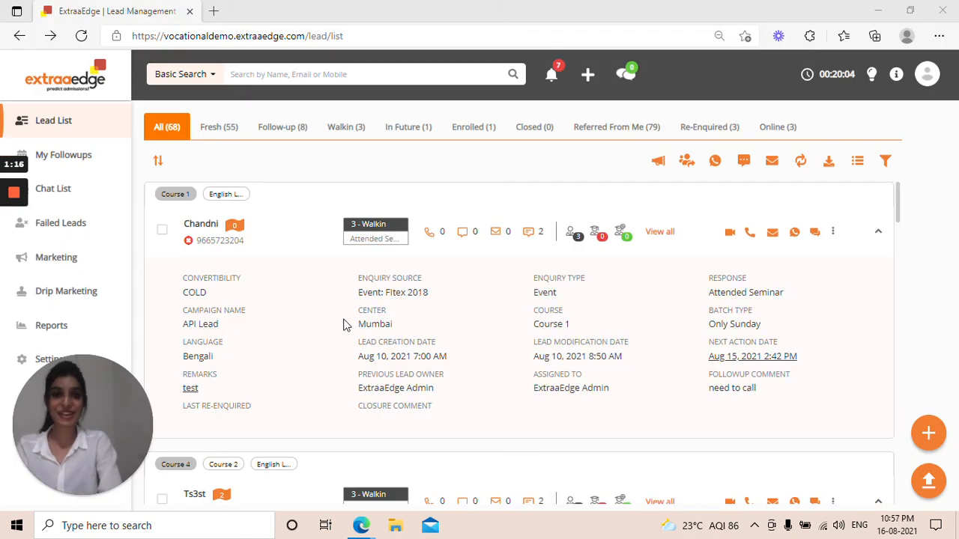
mouse_move(255, 357)
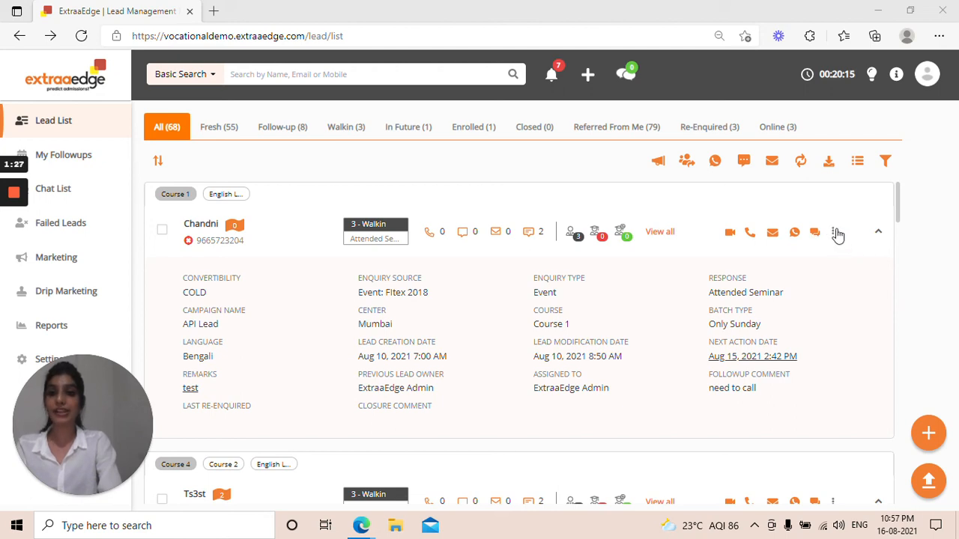
- Reveal lead Chandni's action menu with Add Followup among its options
left_click(835, 231)
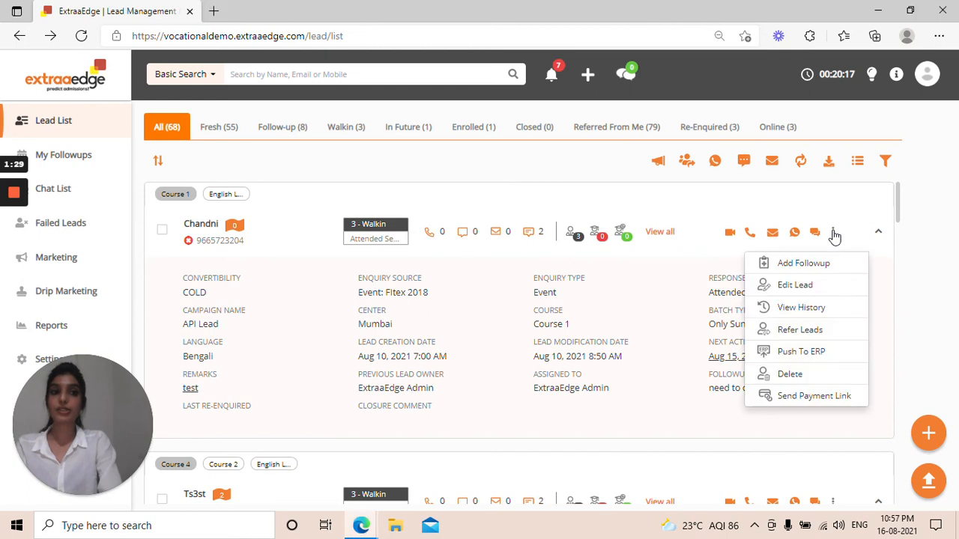
mouse_move(803, 263)
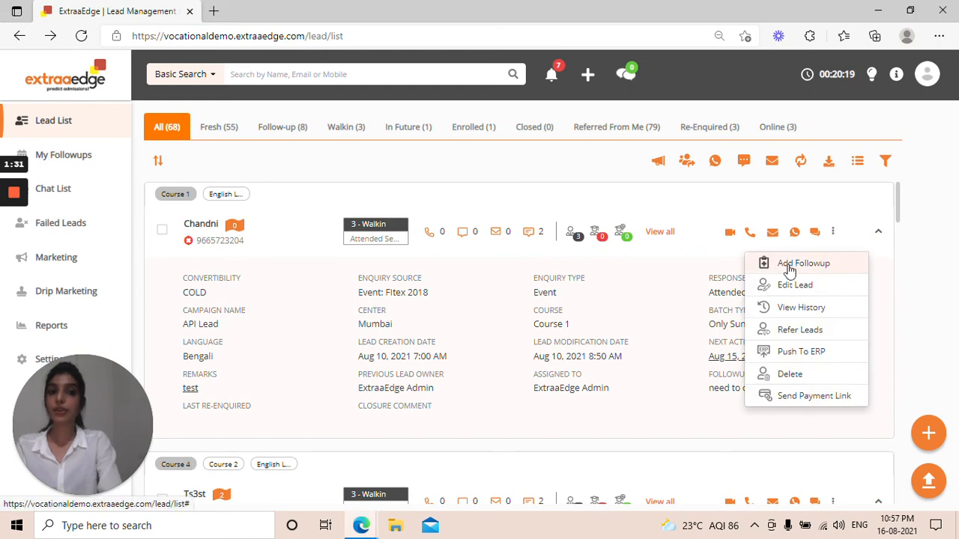
mouse_move(815, 277)
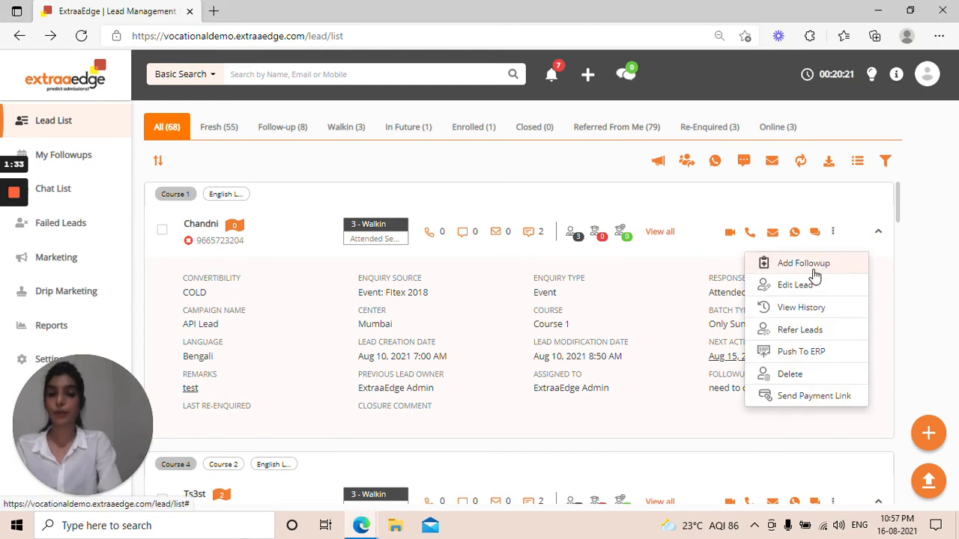
left_click(803, 264)
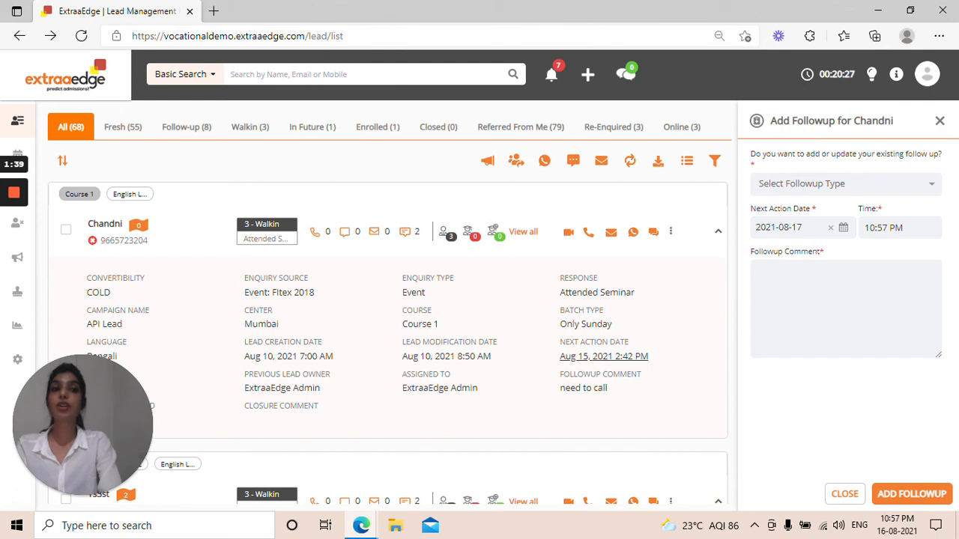
mouse_move(824, 186)
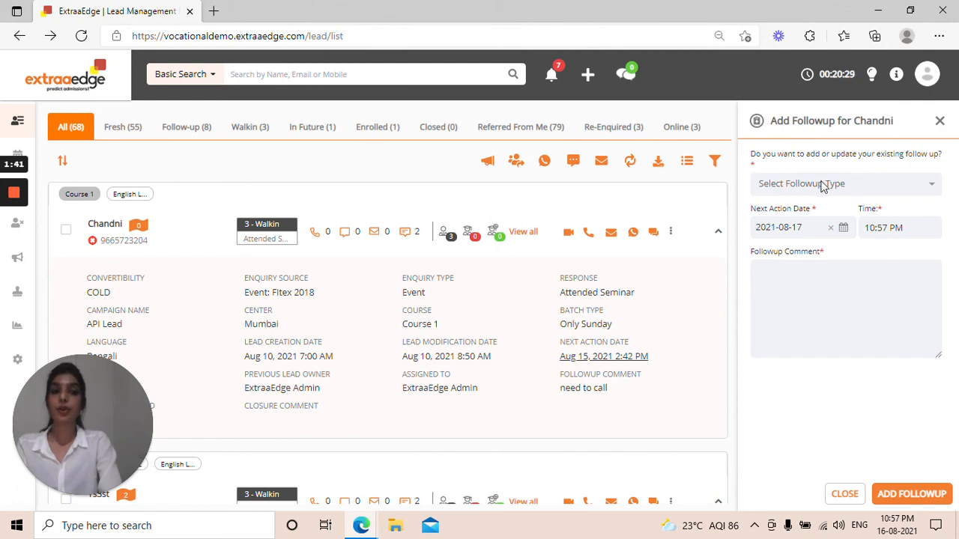
left_click(845, 185)
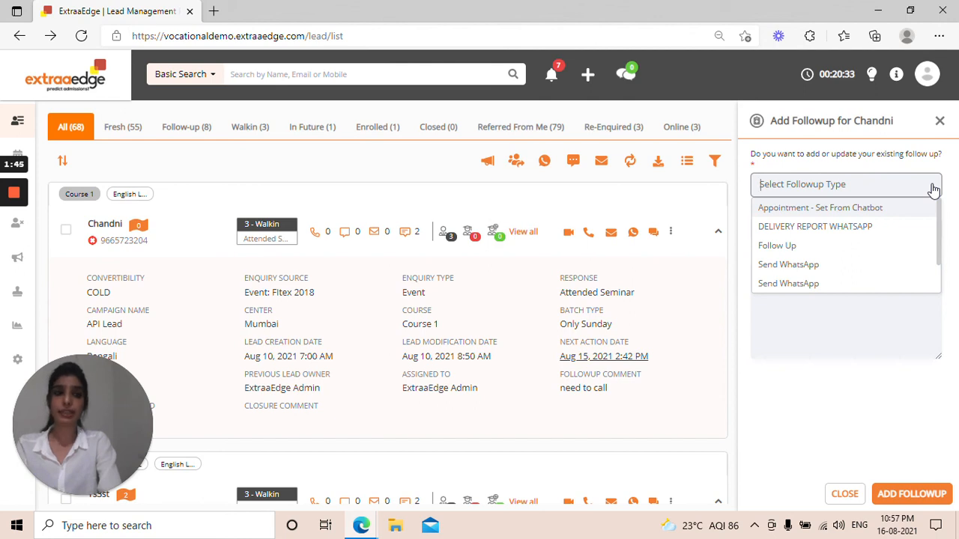
scroll("down", 3)
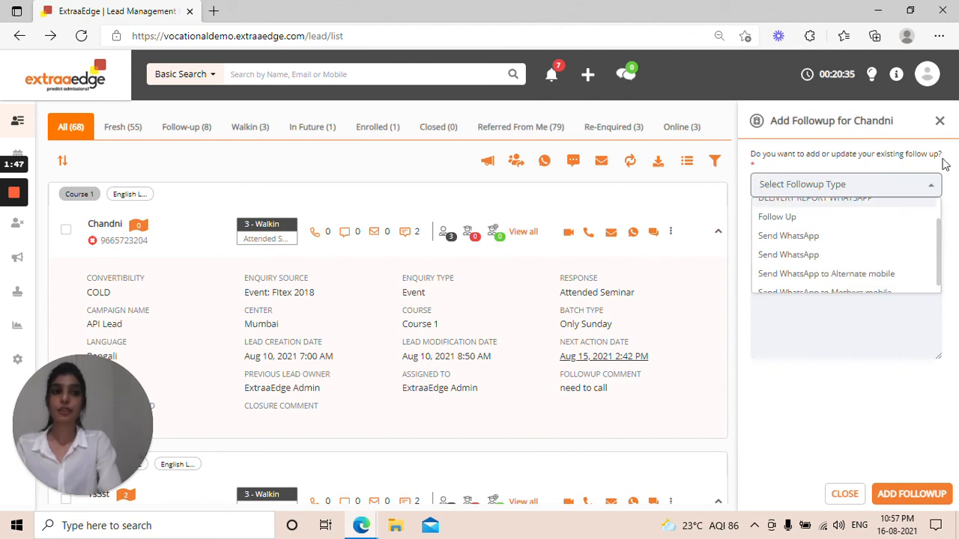
left_click(778, 216)
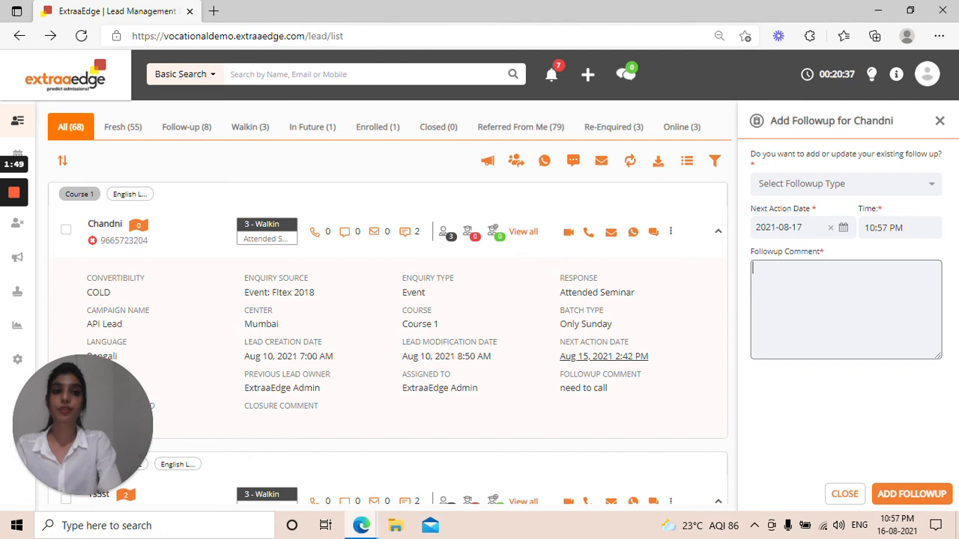
mouse_move(806, 219)
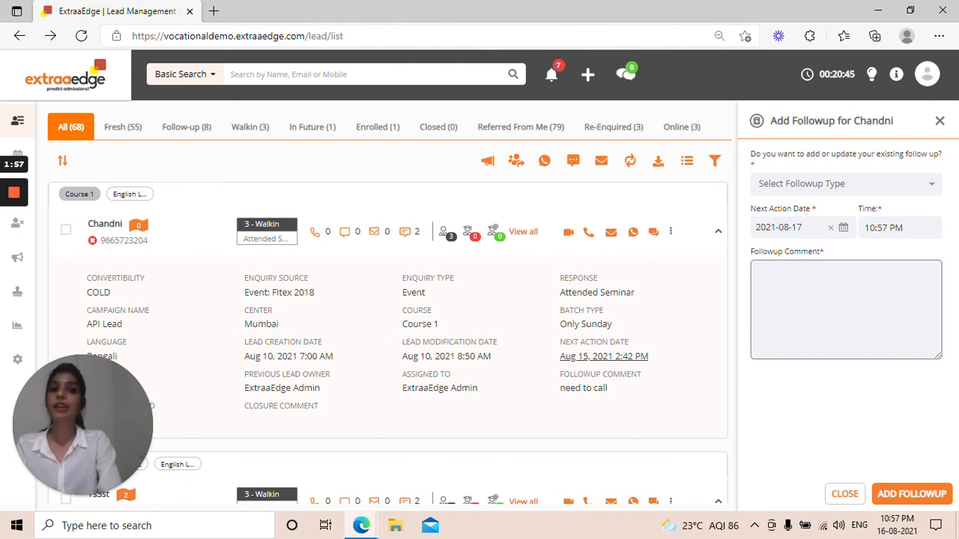
mouse_move(932, 416)
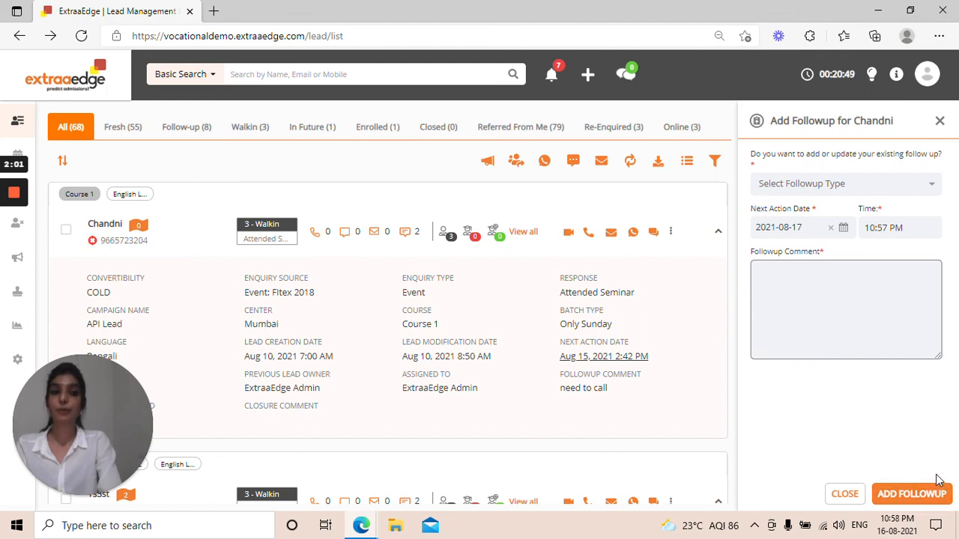
mouse_move(938, 122)
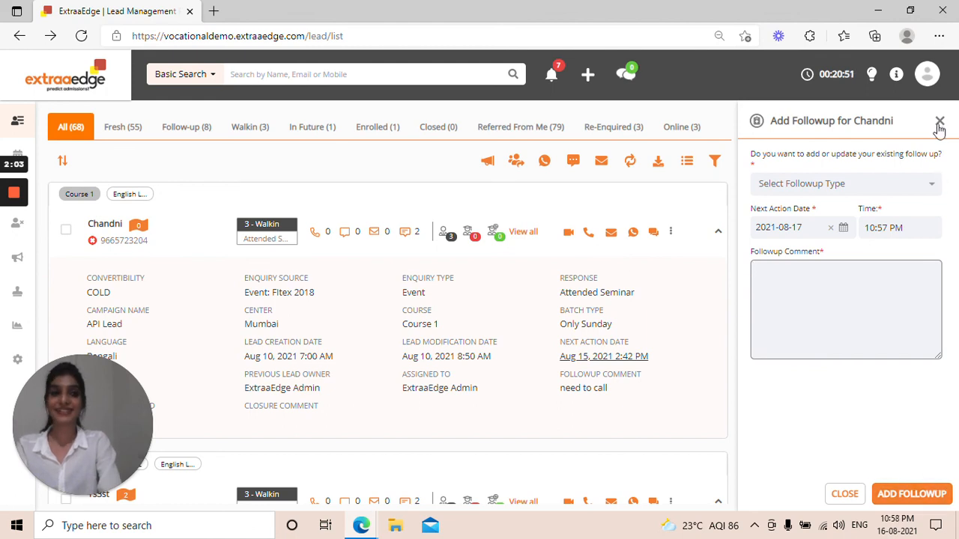
left_click(938, 122)
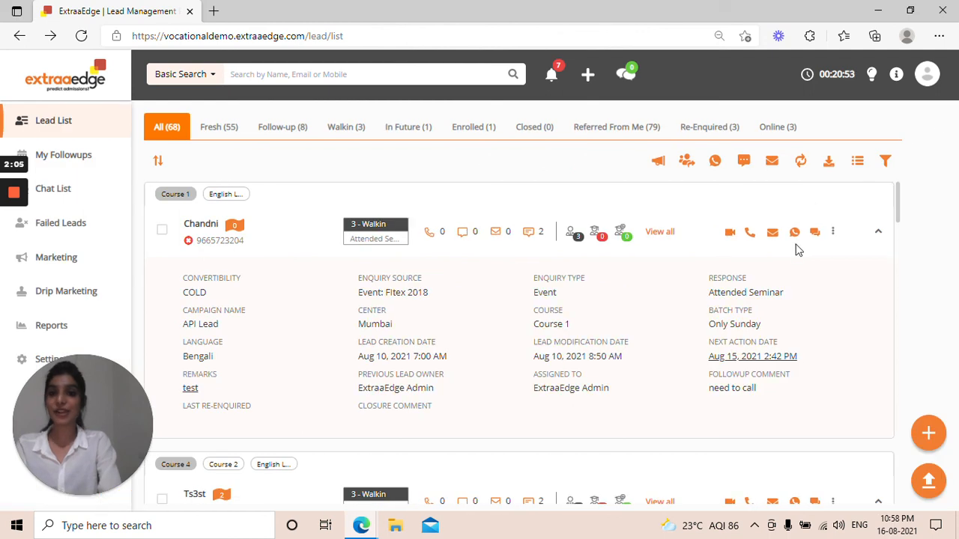